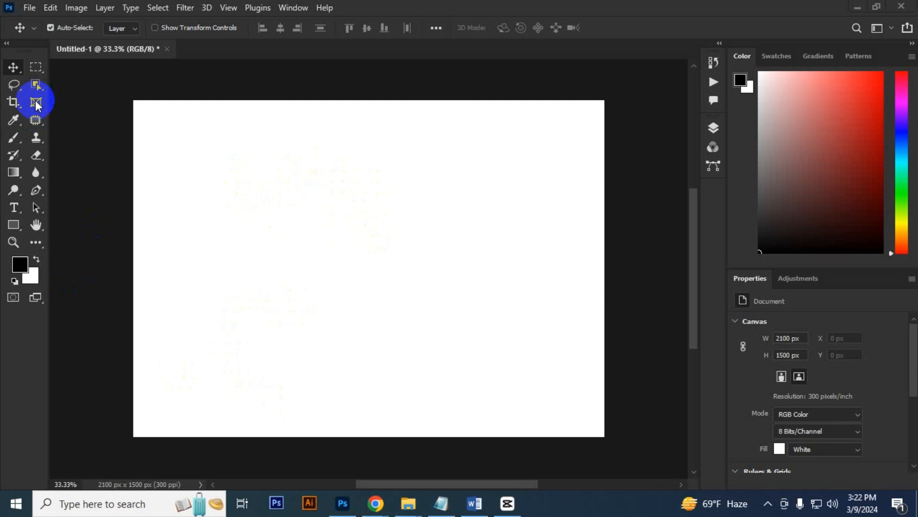
# - Switch to the Frame tool for drawing the rectangle and circle frames
pyautogui.click(35, 102)
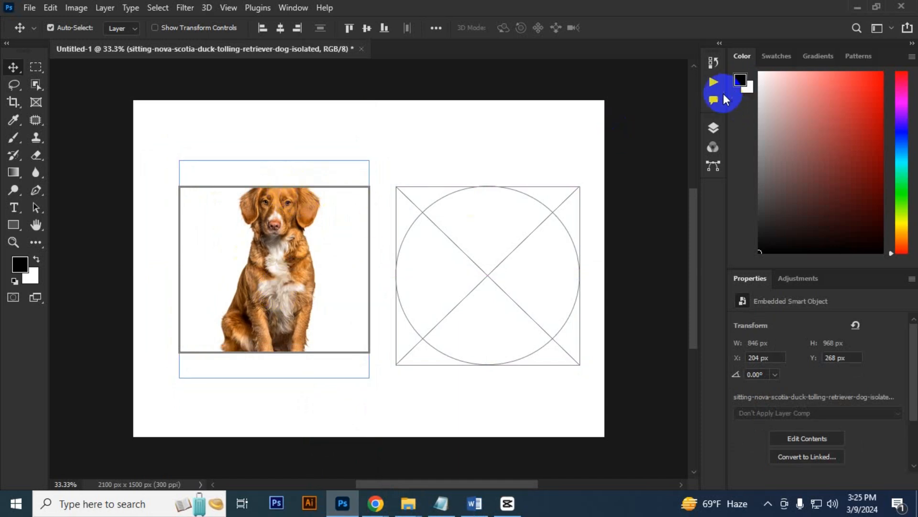
pyautogui.click(713, 127)
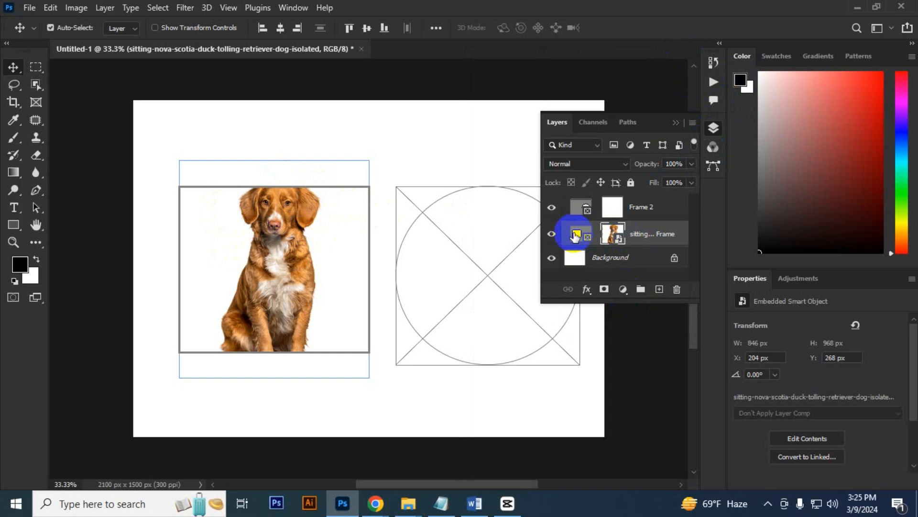
pyautogui.click(577, 232)
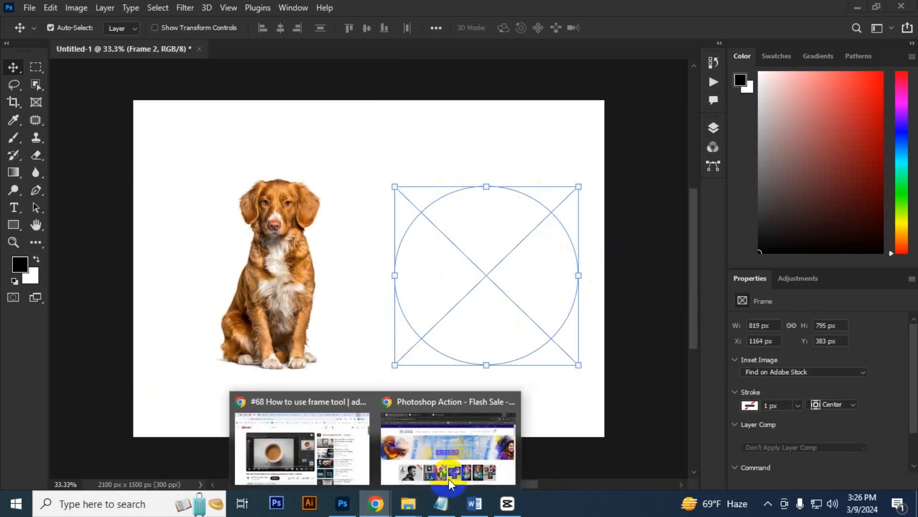
# - Drag the woman-in-brown-coat photo from Downloads into the circular frame
pyautogui.click(407, 504)
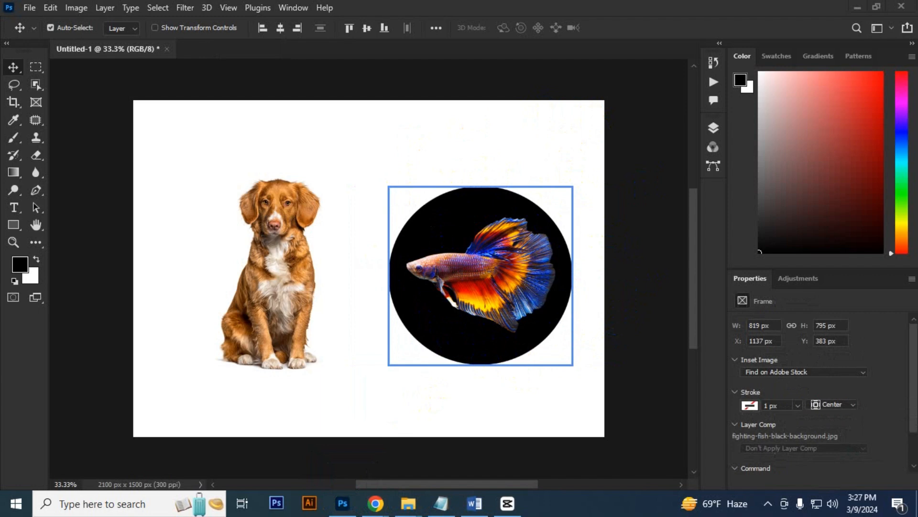
pyautogui.moveTo(408, 503)
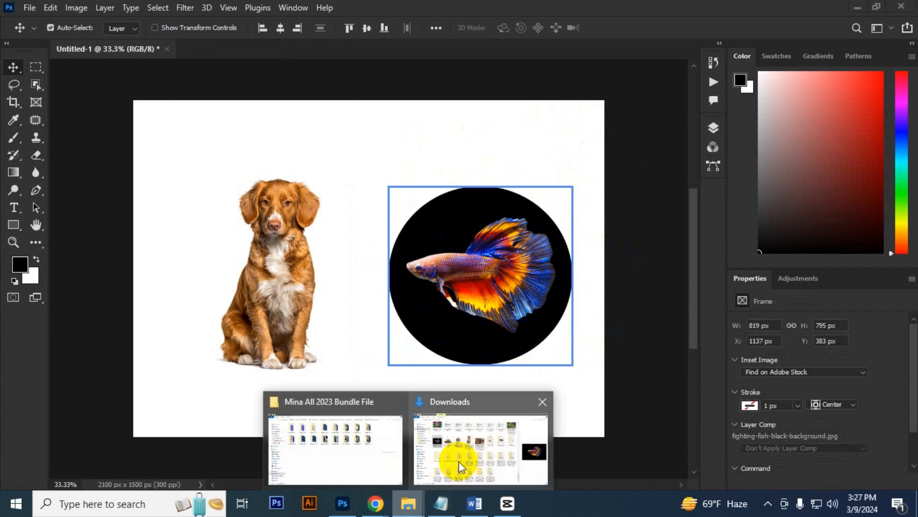
pyautogui.click(480, 445)
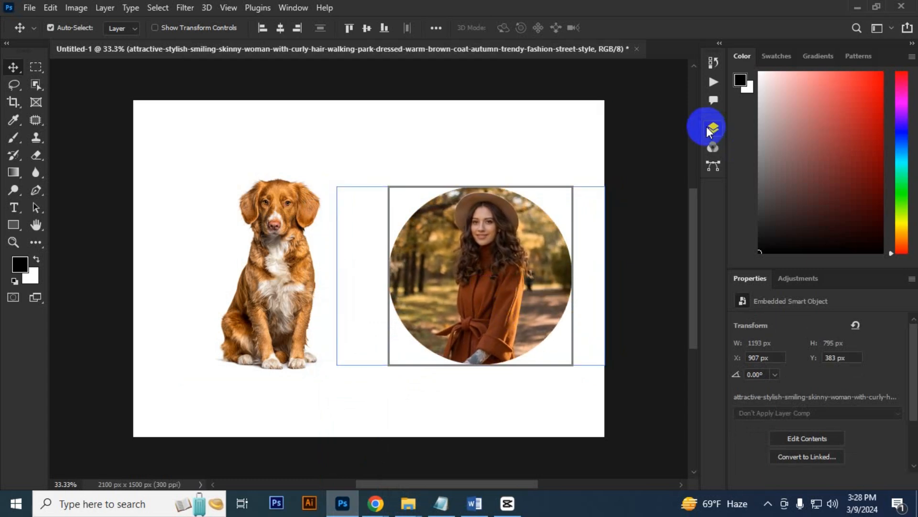
pyautogui.click(712, 128)
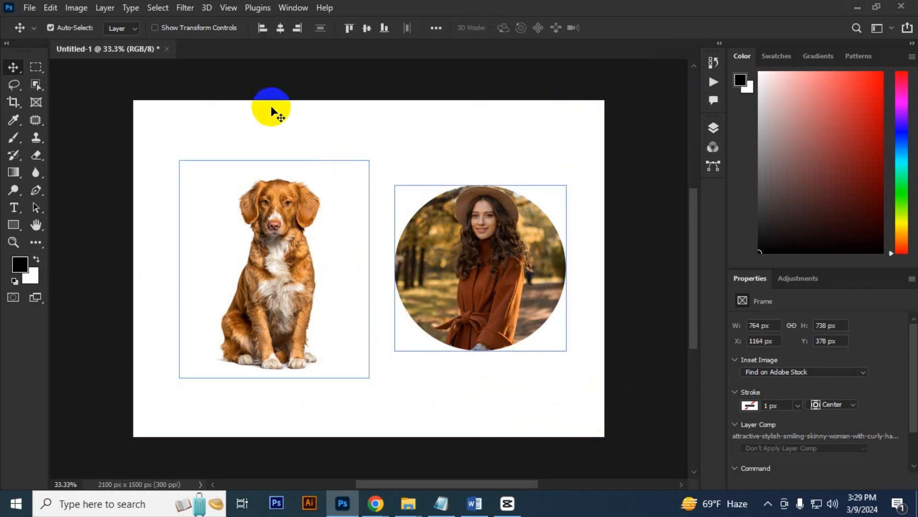
# - Convert the Polygon 1 pentagon layer into an empty frame with Convert to Frame
pyautogui.click(13, 225)
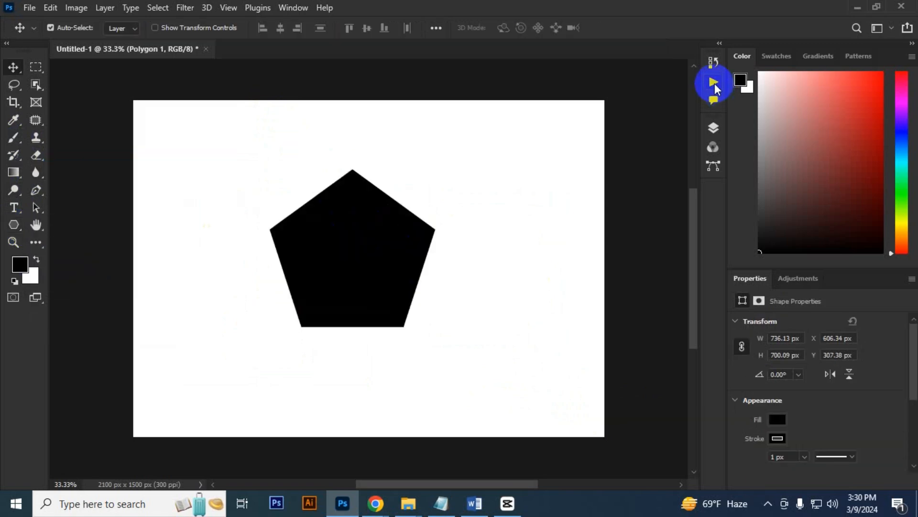
pyautogui.click(713, 128)
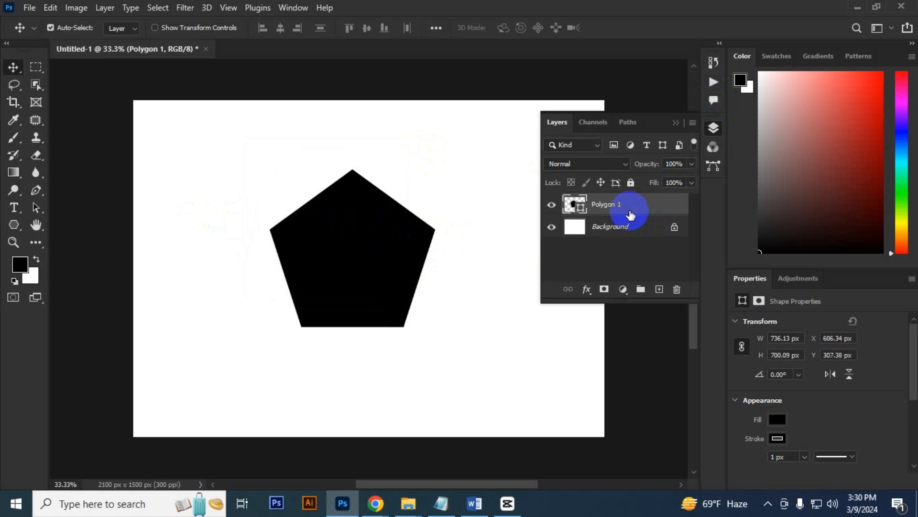
pyautogui.rightClick(606, 204)
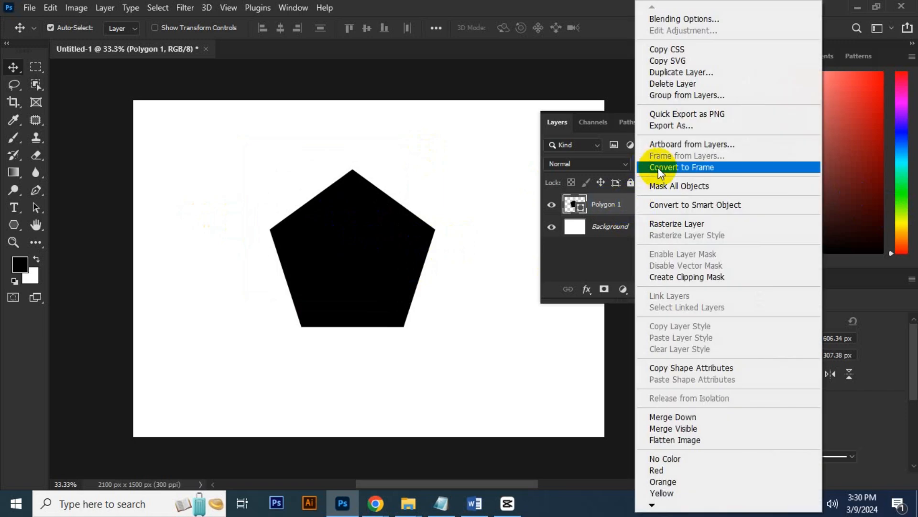
pyautogui.click(681, 166)
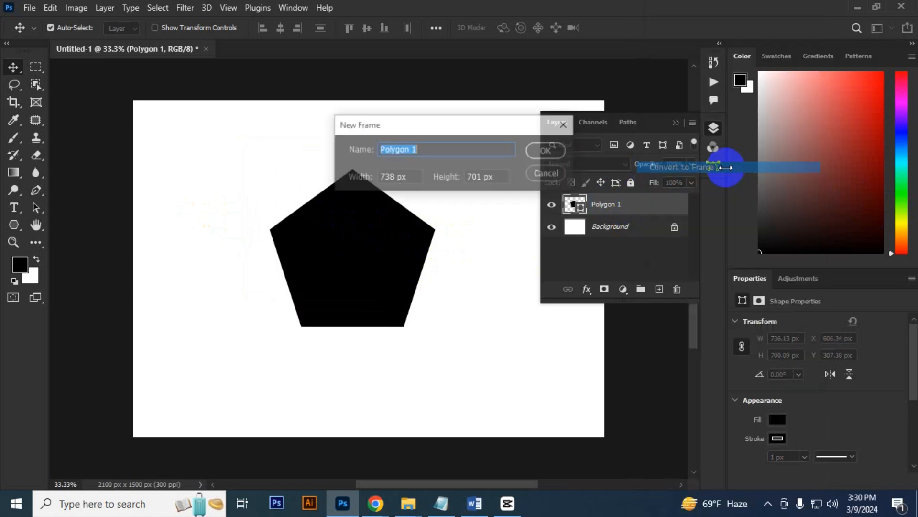
pyautogui.click(546, 150)
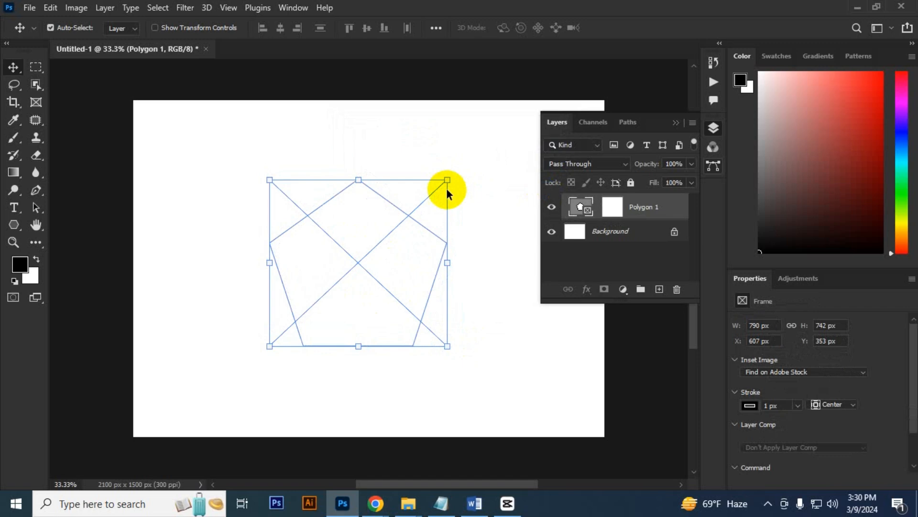
pyautogui.moveTo(401, 214)
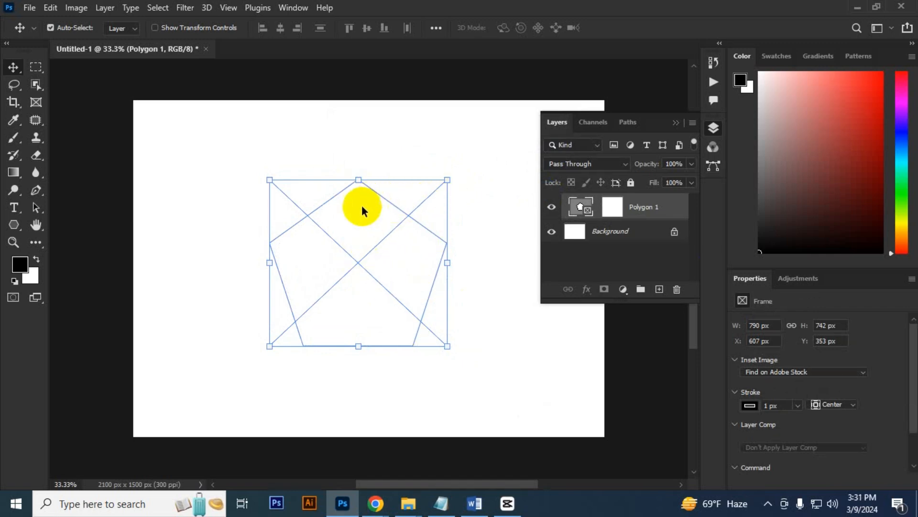
# - Drop the bulbul bird photo into the pentagon frame, then deselect it
pyautogui.click(408, 503)
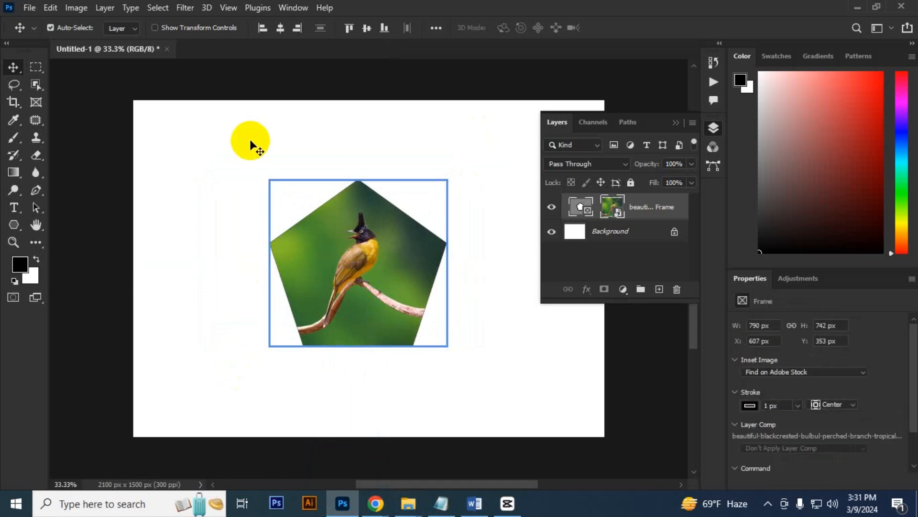
pyautogui.click(13, 207)
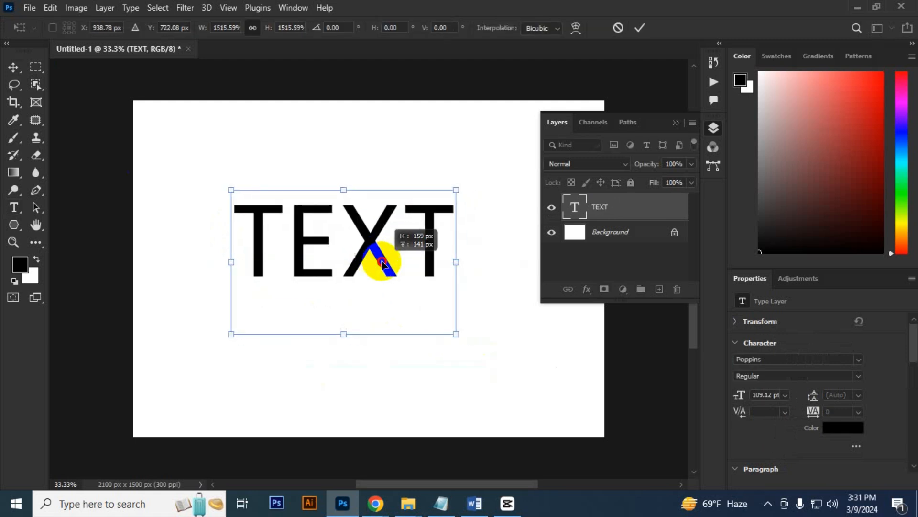
# - Commit the TEXT resize and set its font to Archivo Black
pyautogui.click(639, 28)
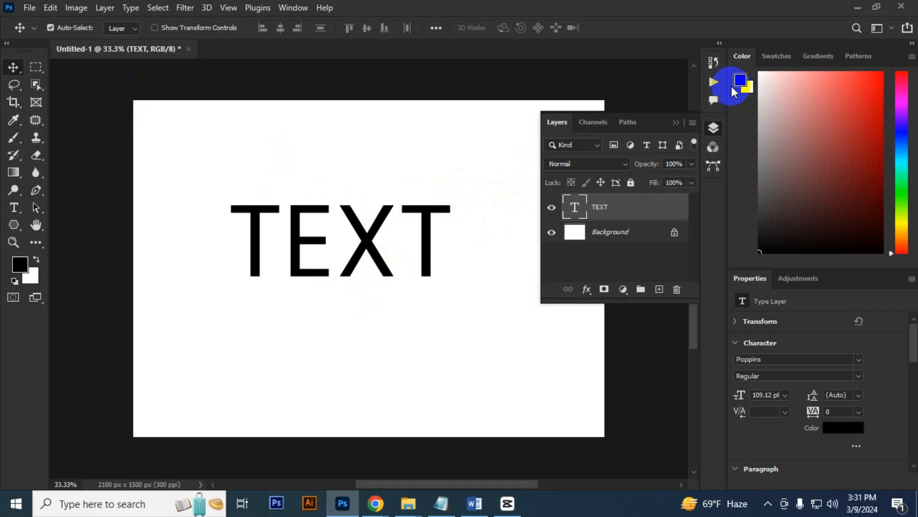
pyautogui.click(293, 8)
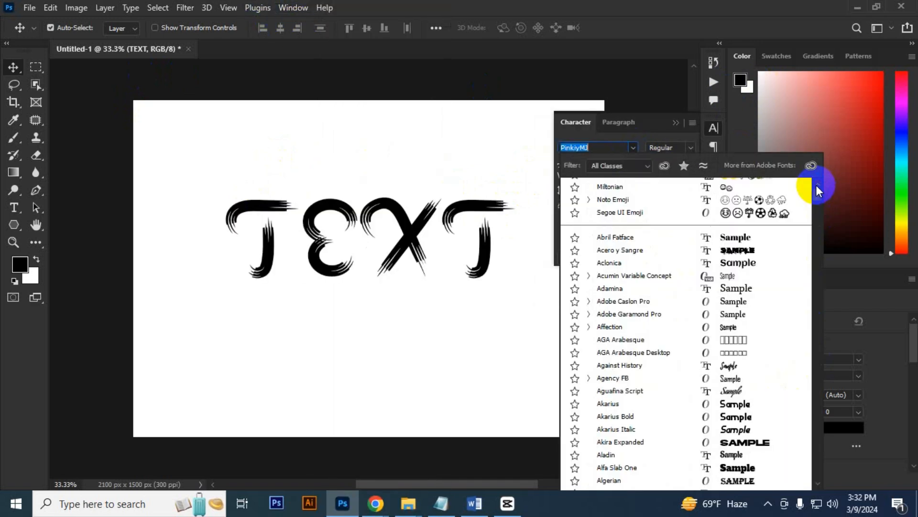
pyautogui.click(615, 251)
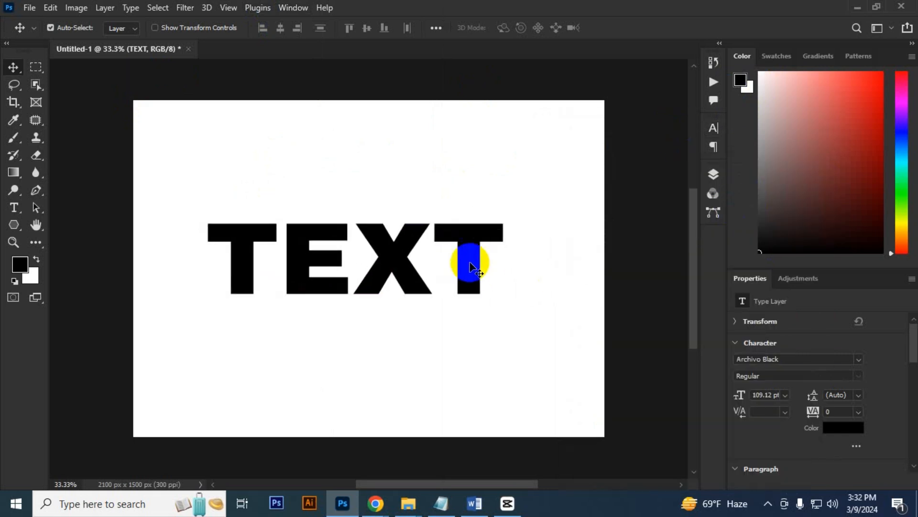
# - Convert the TEXT layer into an empty text-shaped frame
pyautogui.click(714, 174)
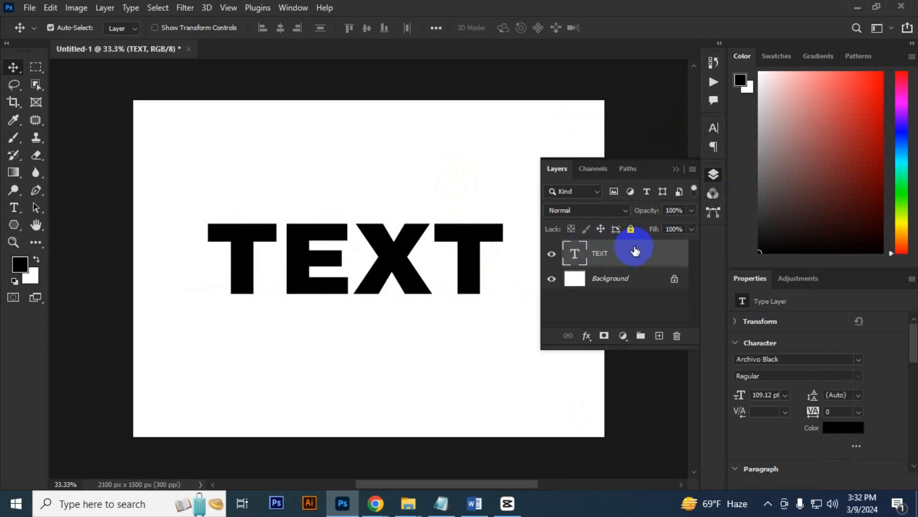
pyautogui.rightClick(600, 253)
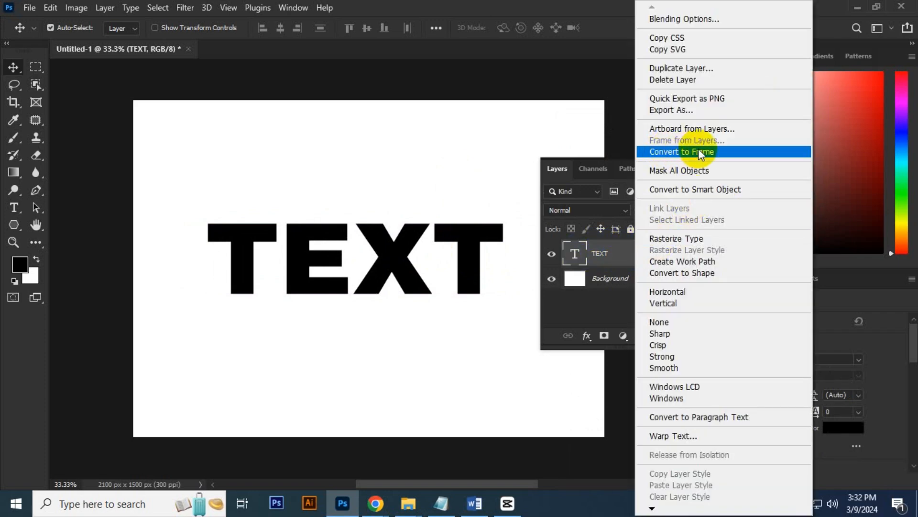
pyautogui.click(681, 151)
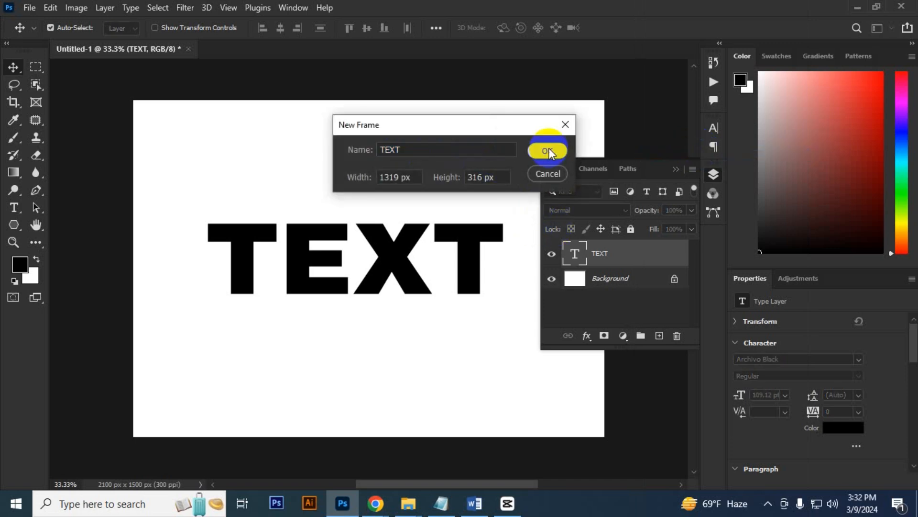
pyautogui.click(548, 150)
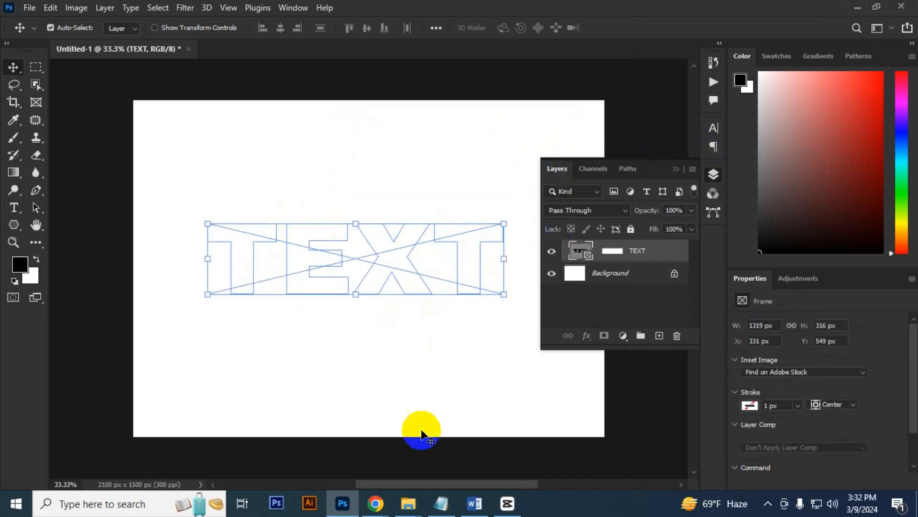
pyautogui.click(407, 503)
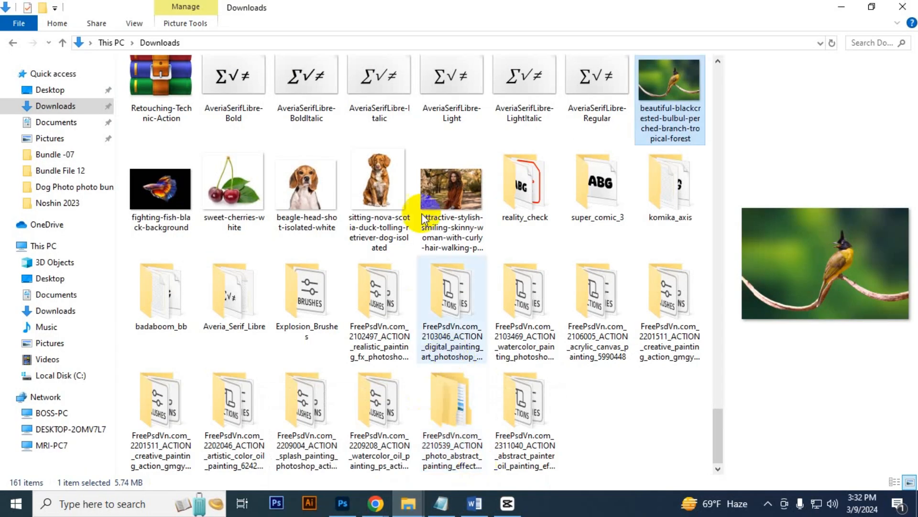